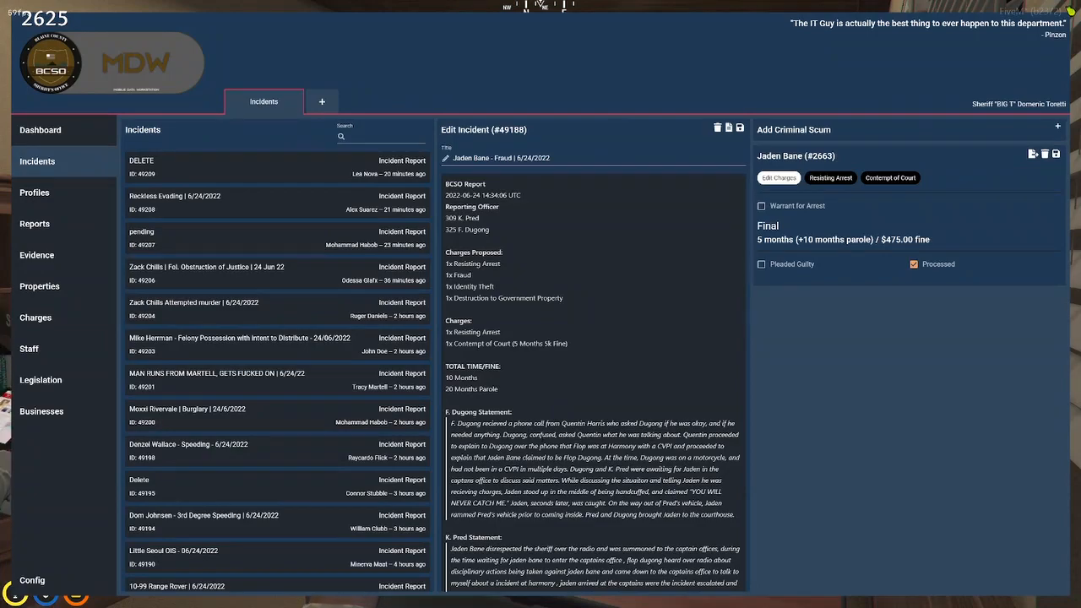
pyautogui.scroll(-3)
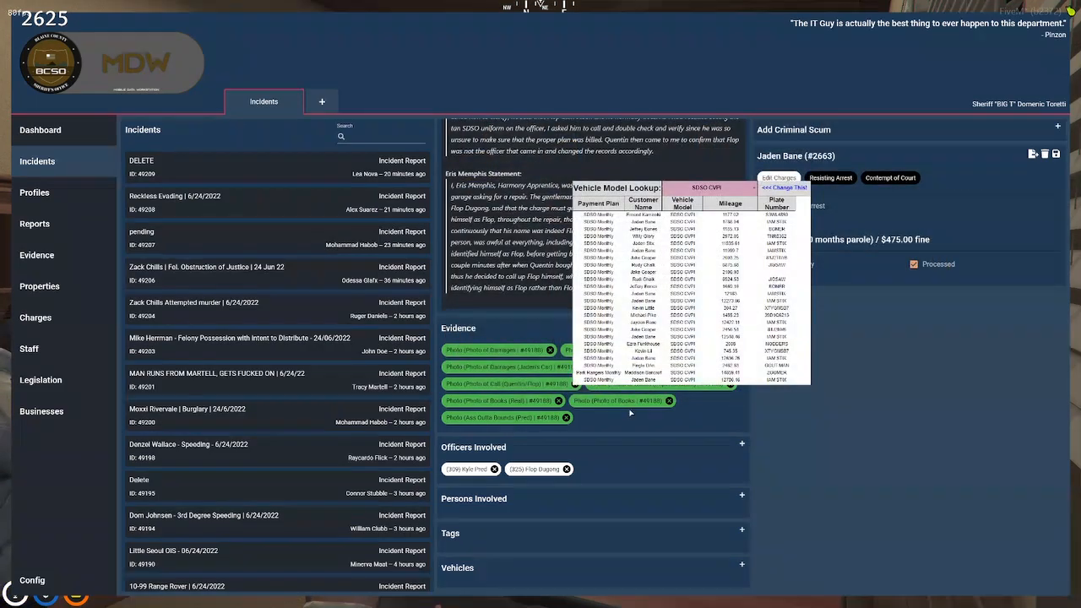
pyautogui.moveTo(634, 396)
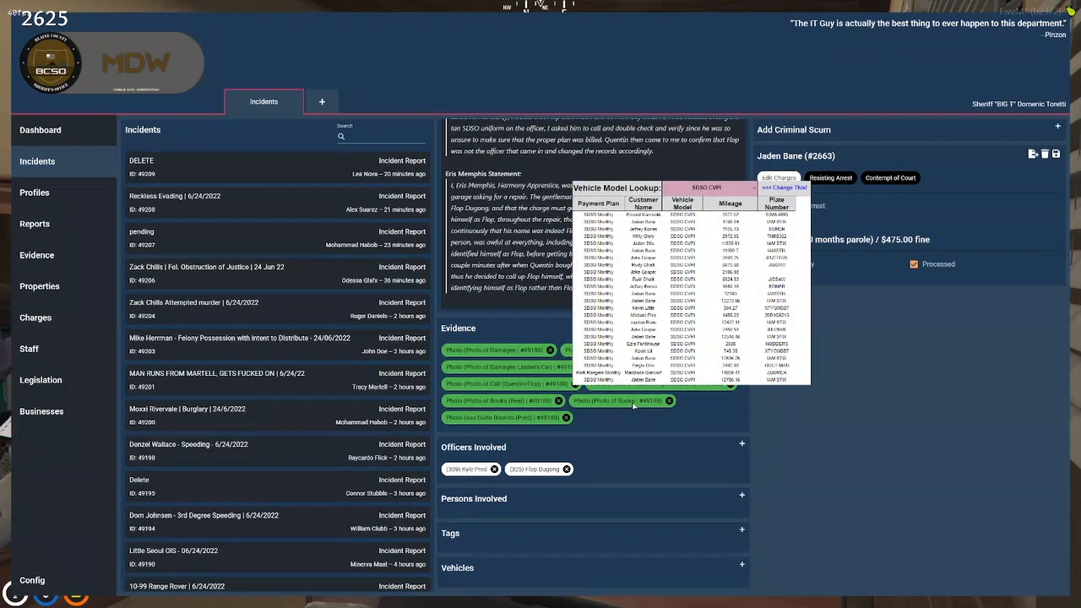